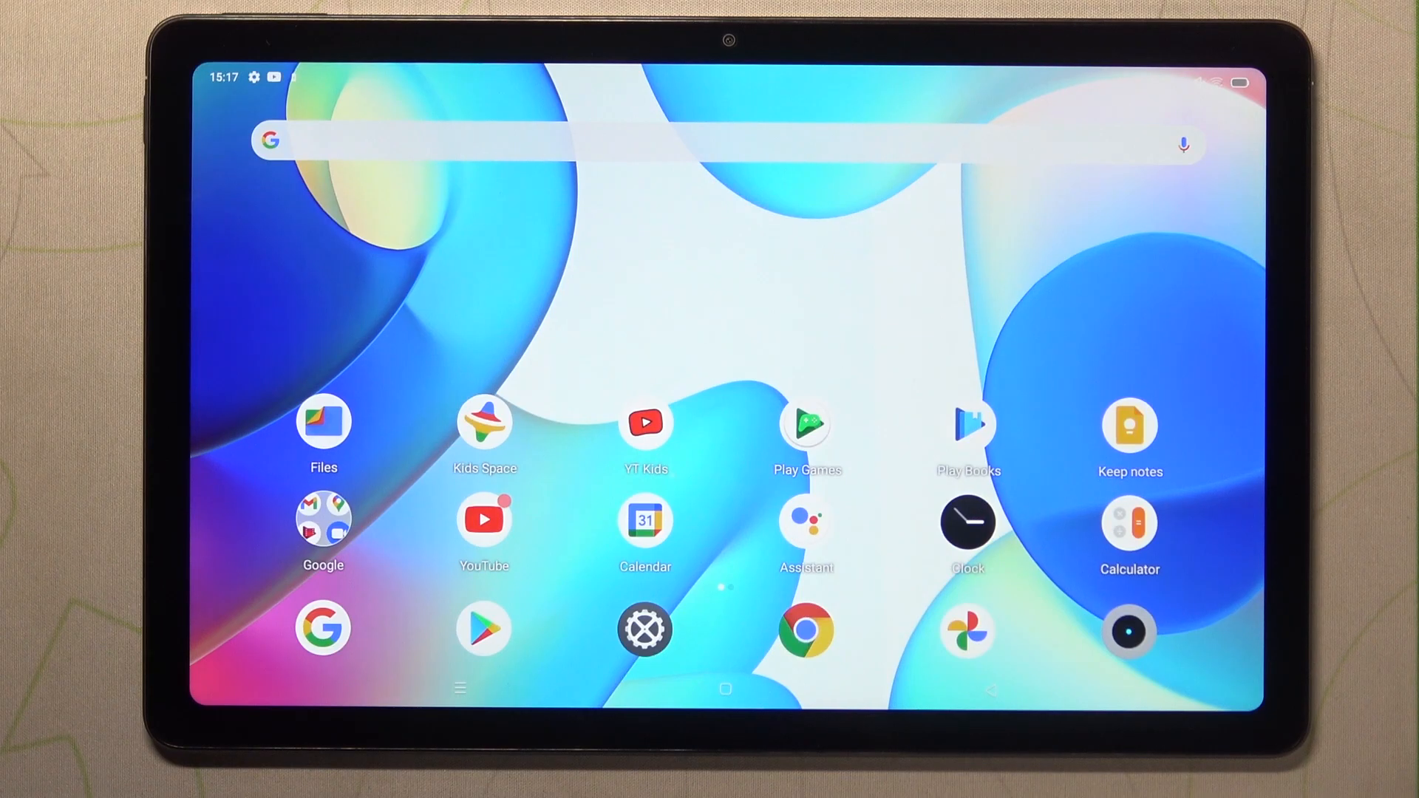
- Launch the Settings app and scroll the main list down to About tablet
click(646, 629)
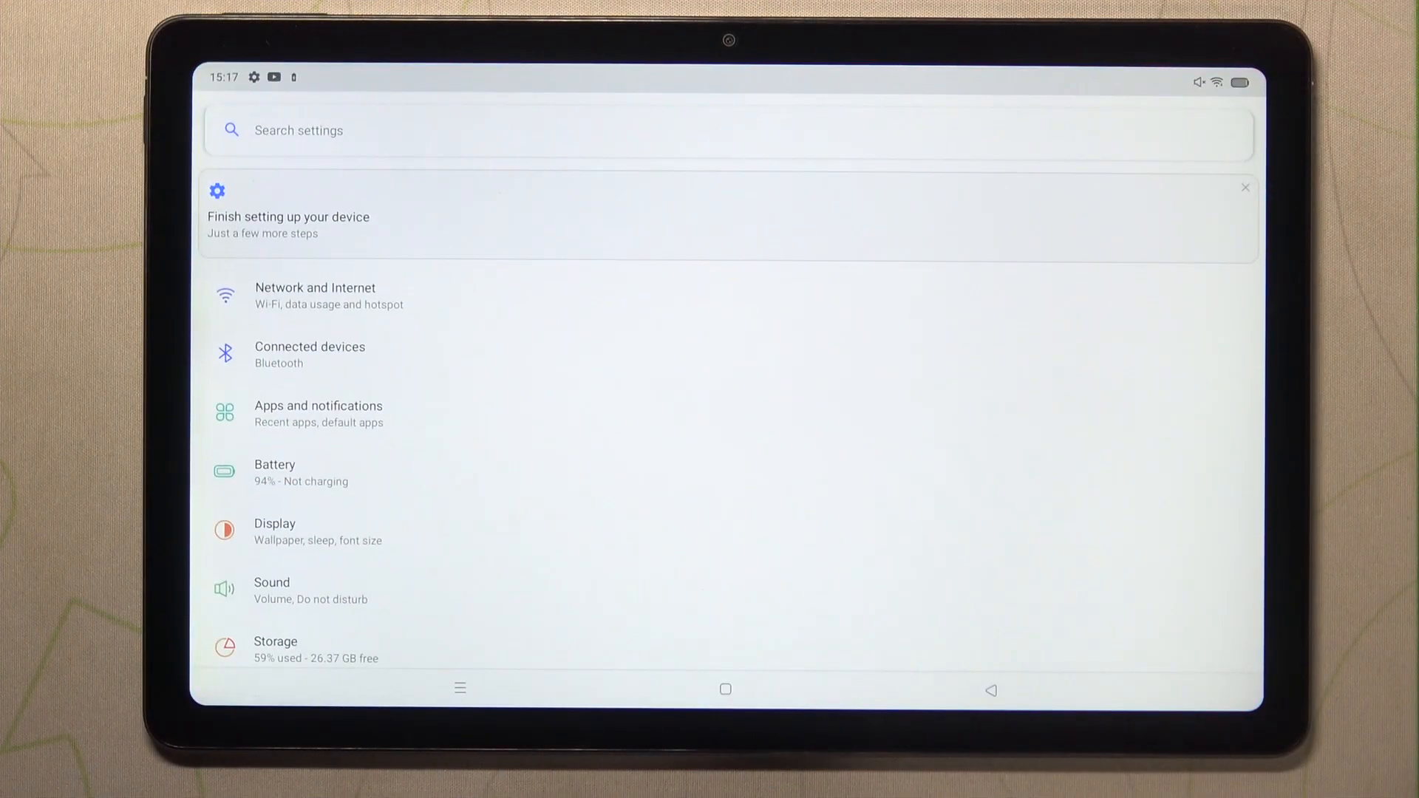
scroll(down, 3)
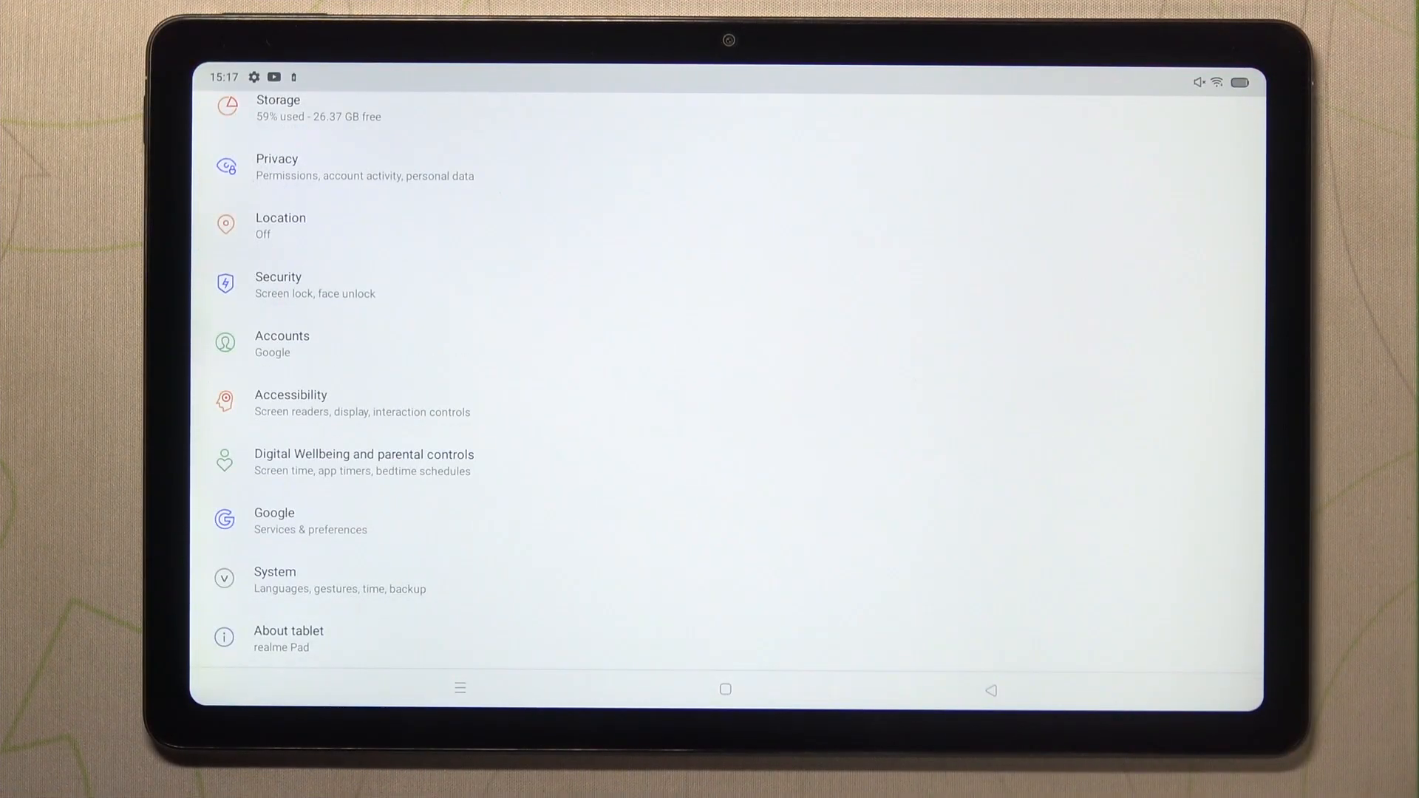
- In About tablet, tap Build number until developer mode is enabled, then go back
click(289, 638)
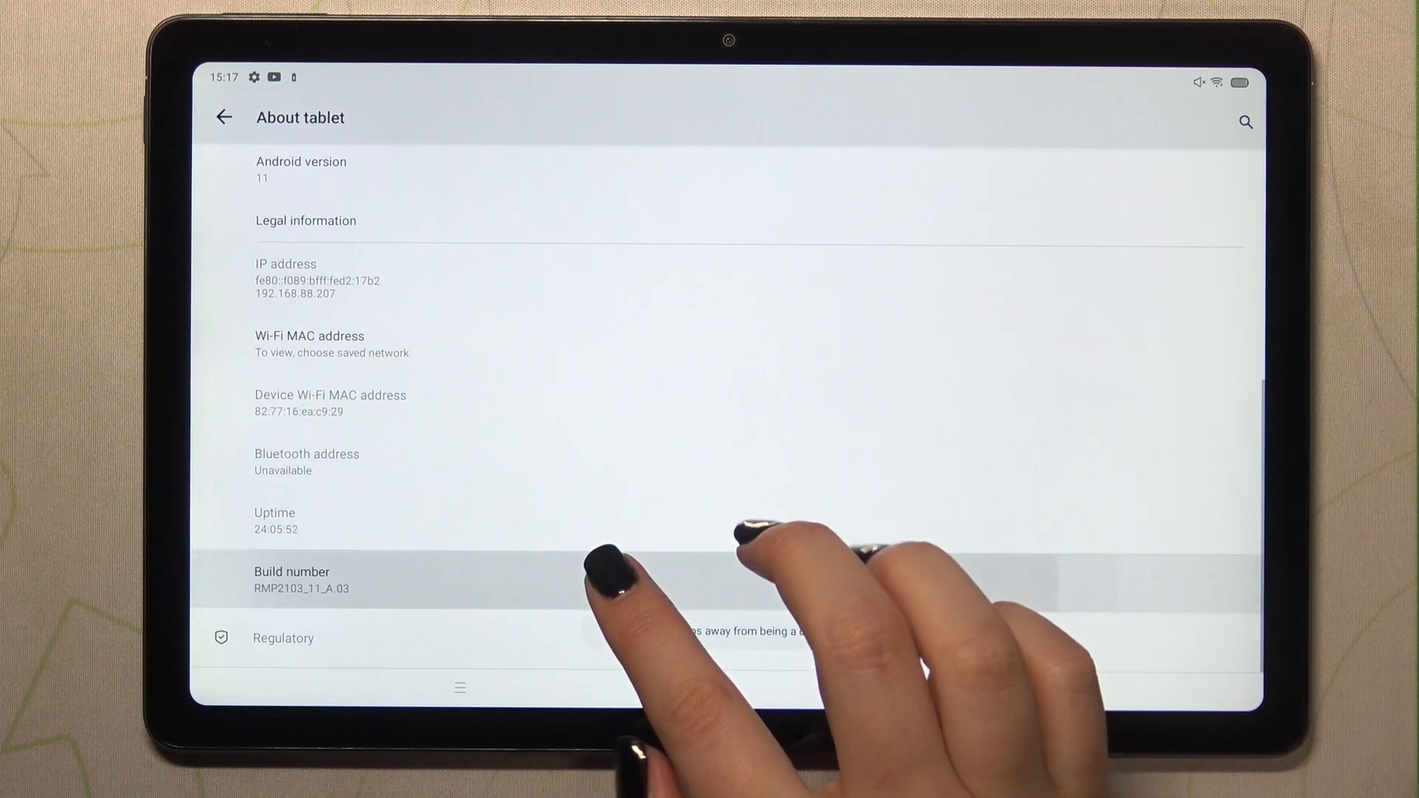
click(291, 578)
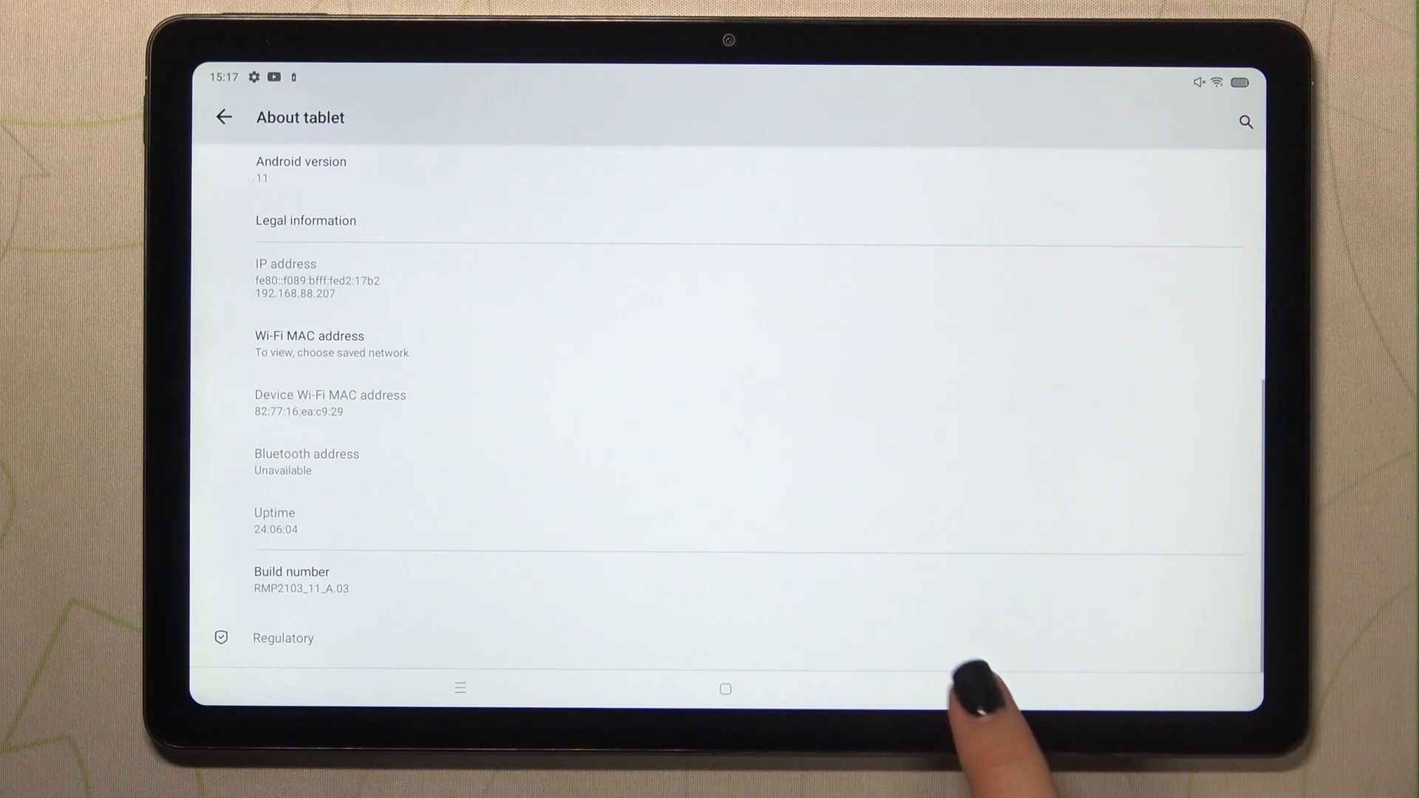
click(223, 117)
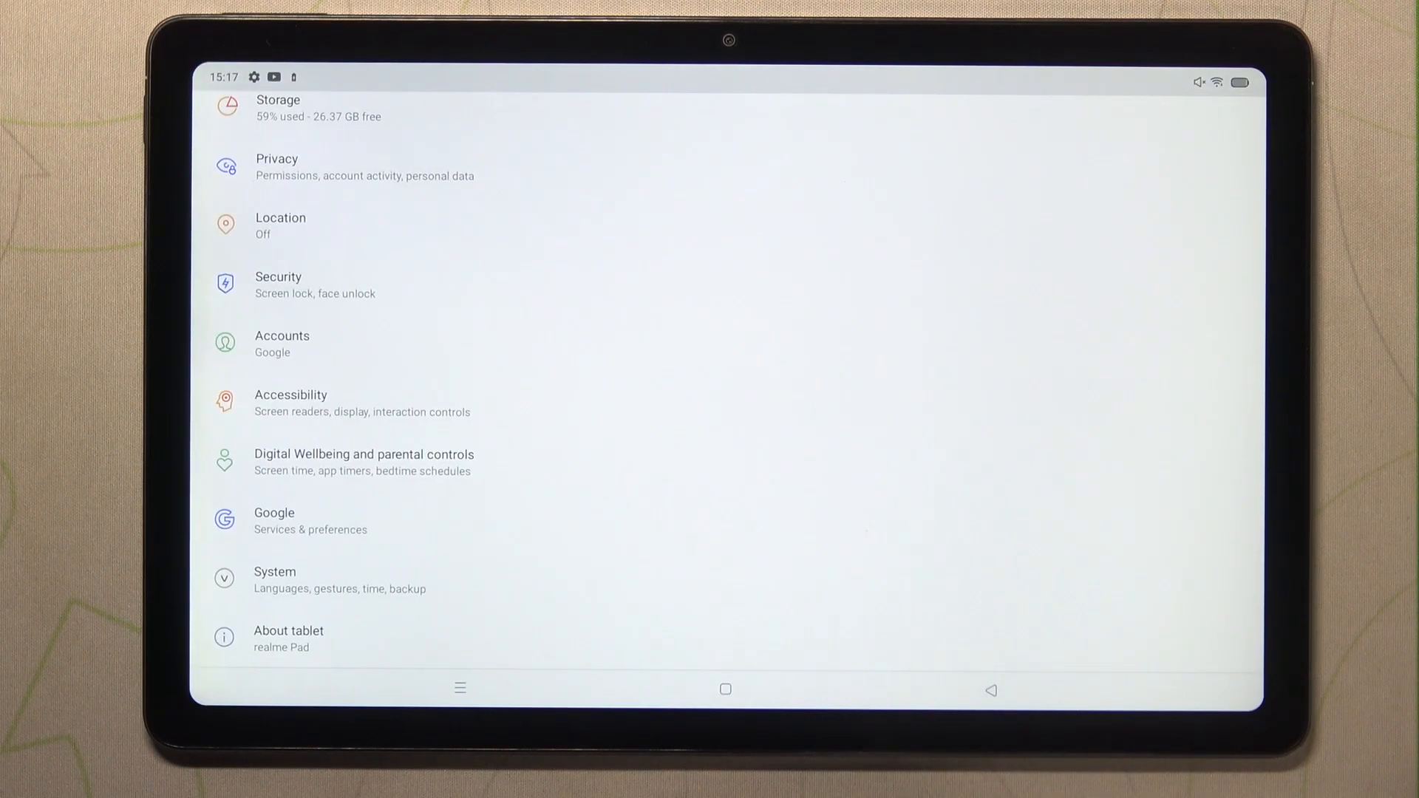
- Go into System and bring up the Developer options page, now switched on
click(317, 579)
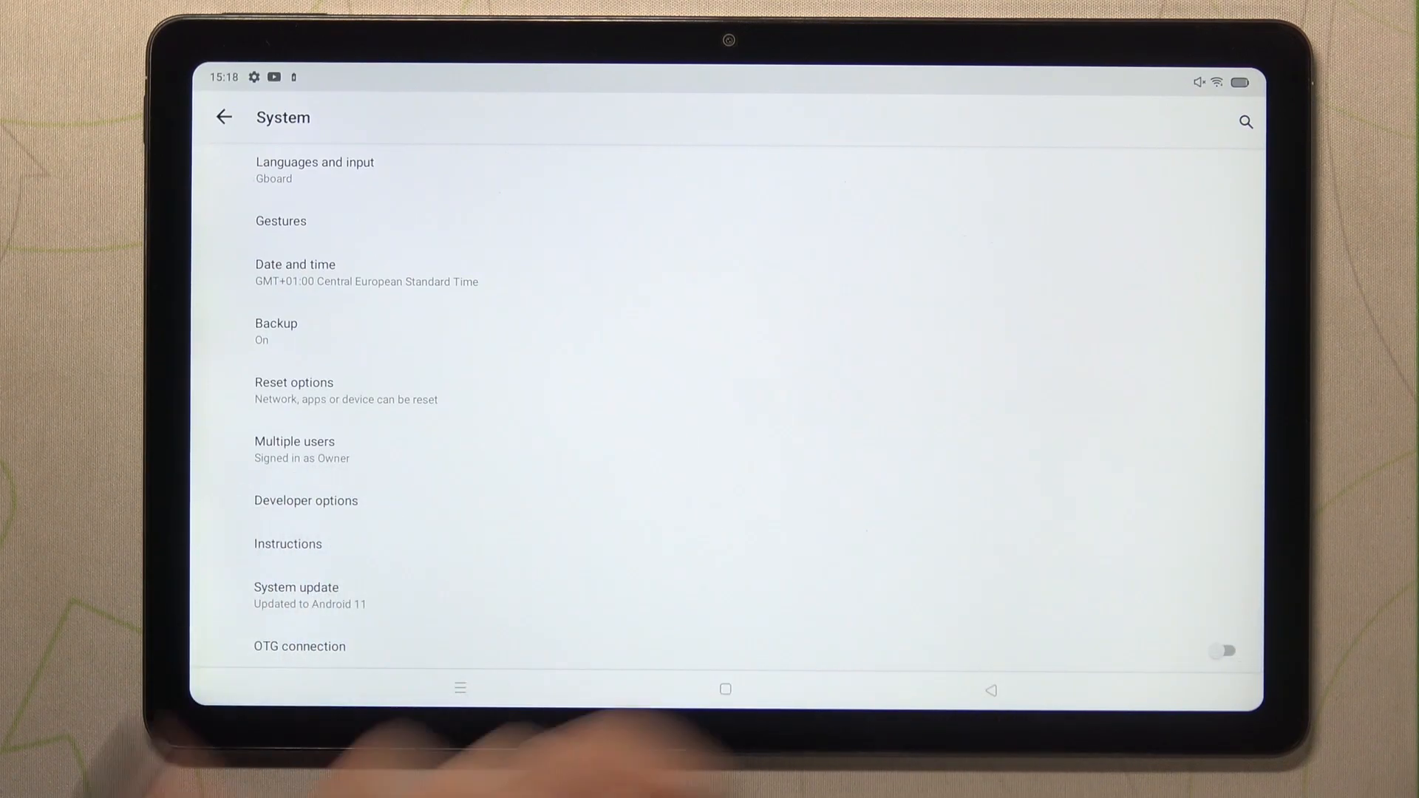
click(306, 500)
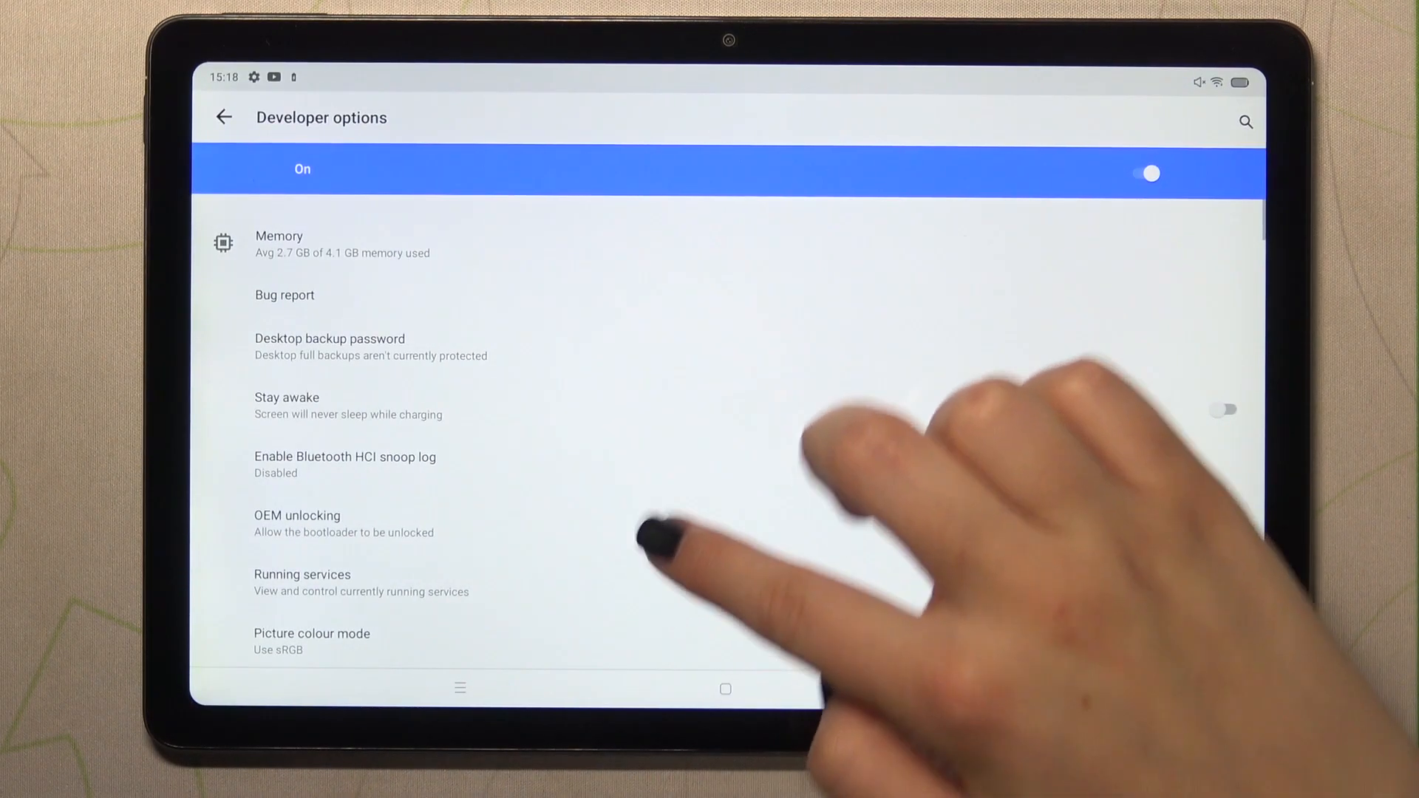
scroll(down, 3)
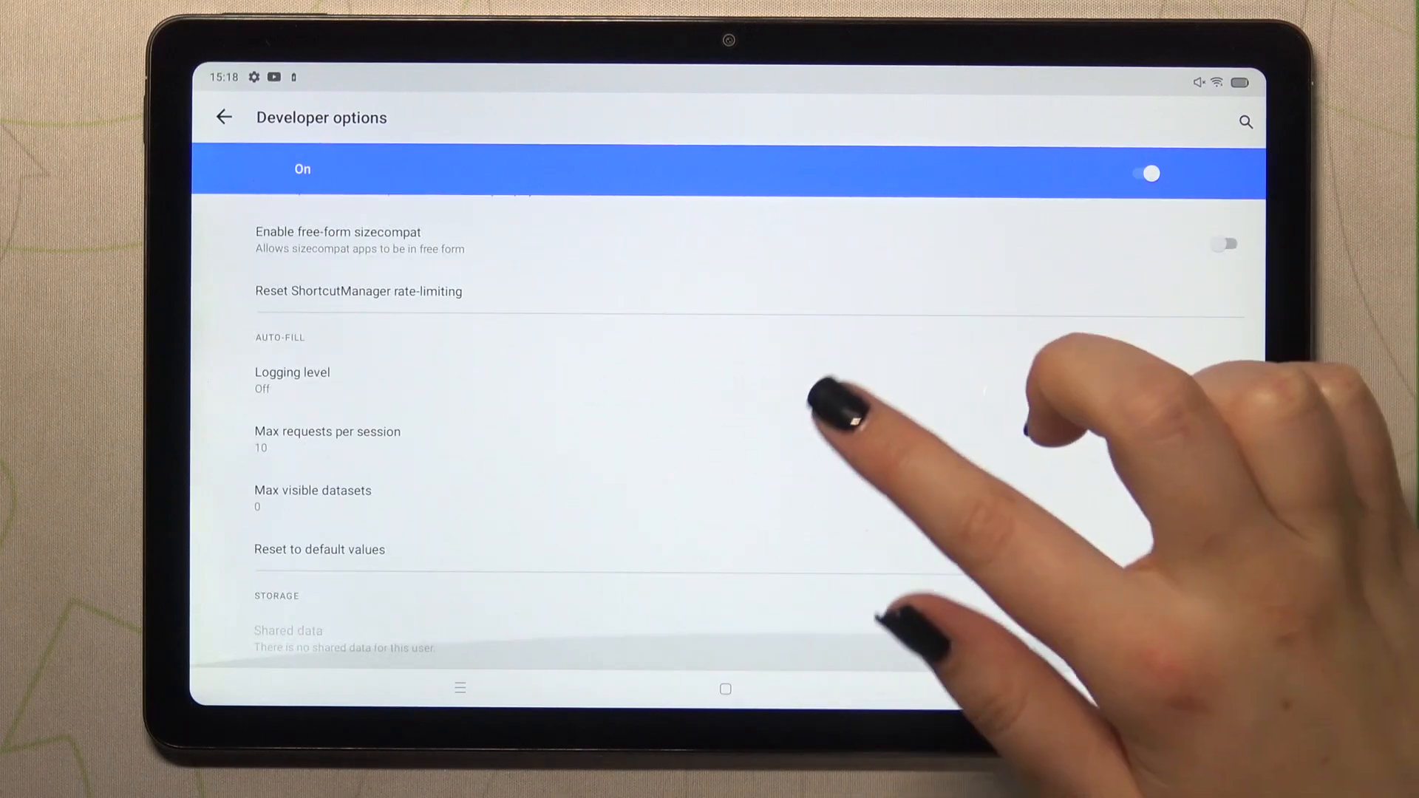
scroll(down, 3)
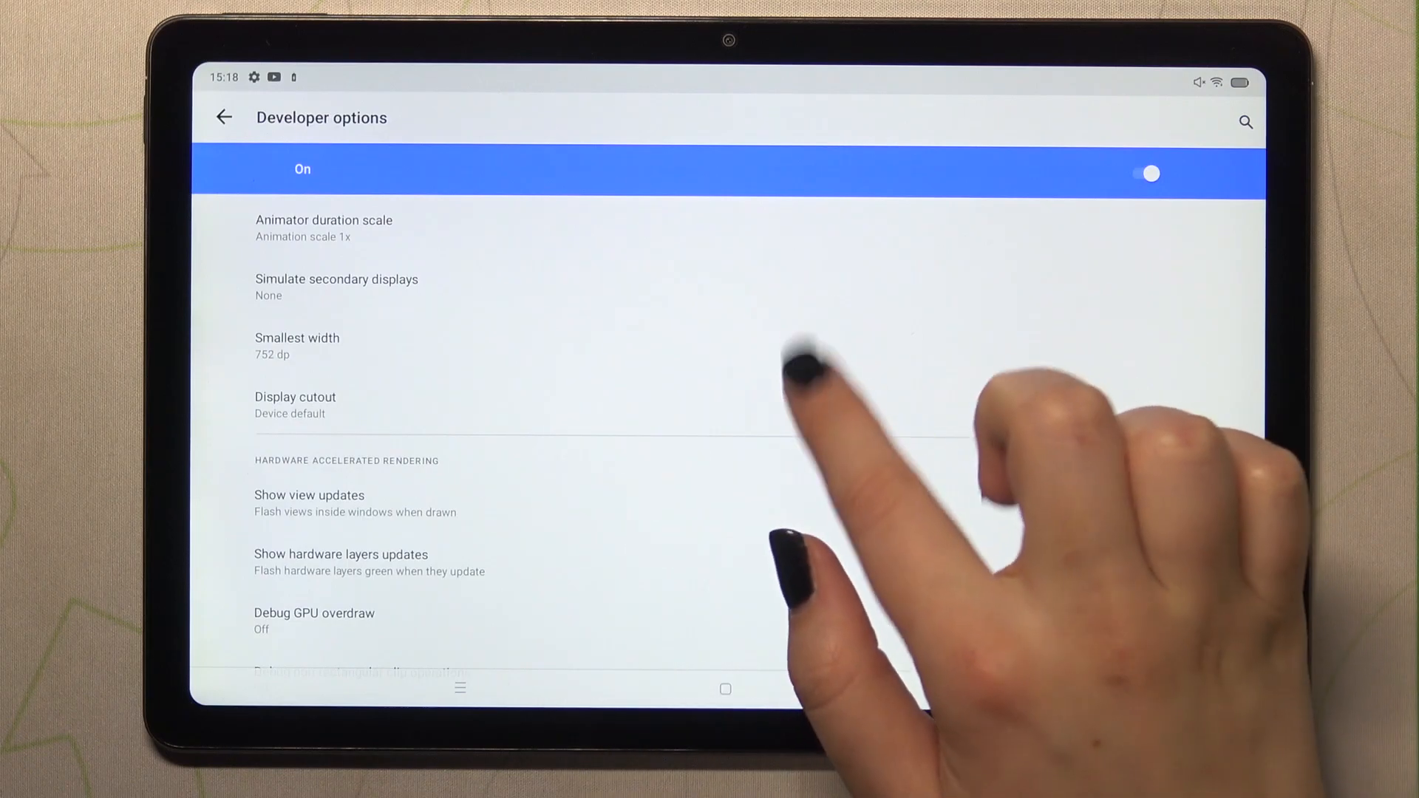
scroll(down, 3)
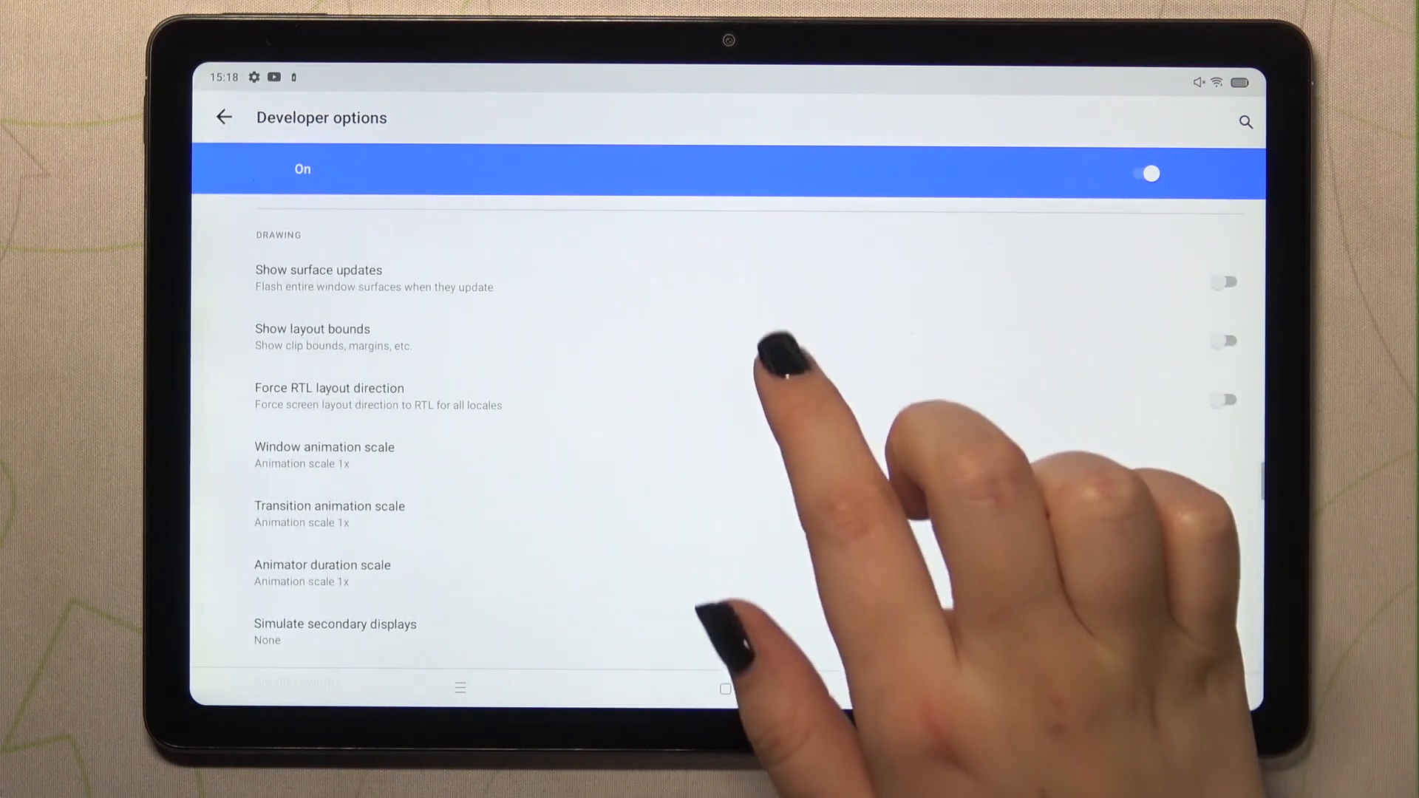
scroll(down, 3)
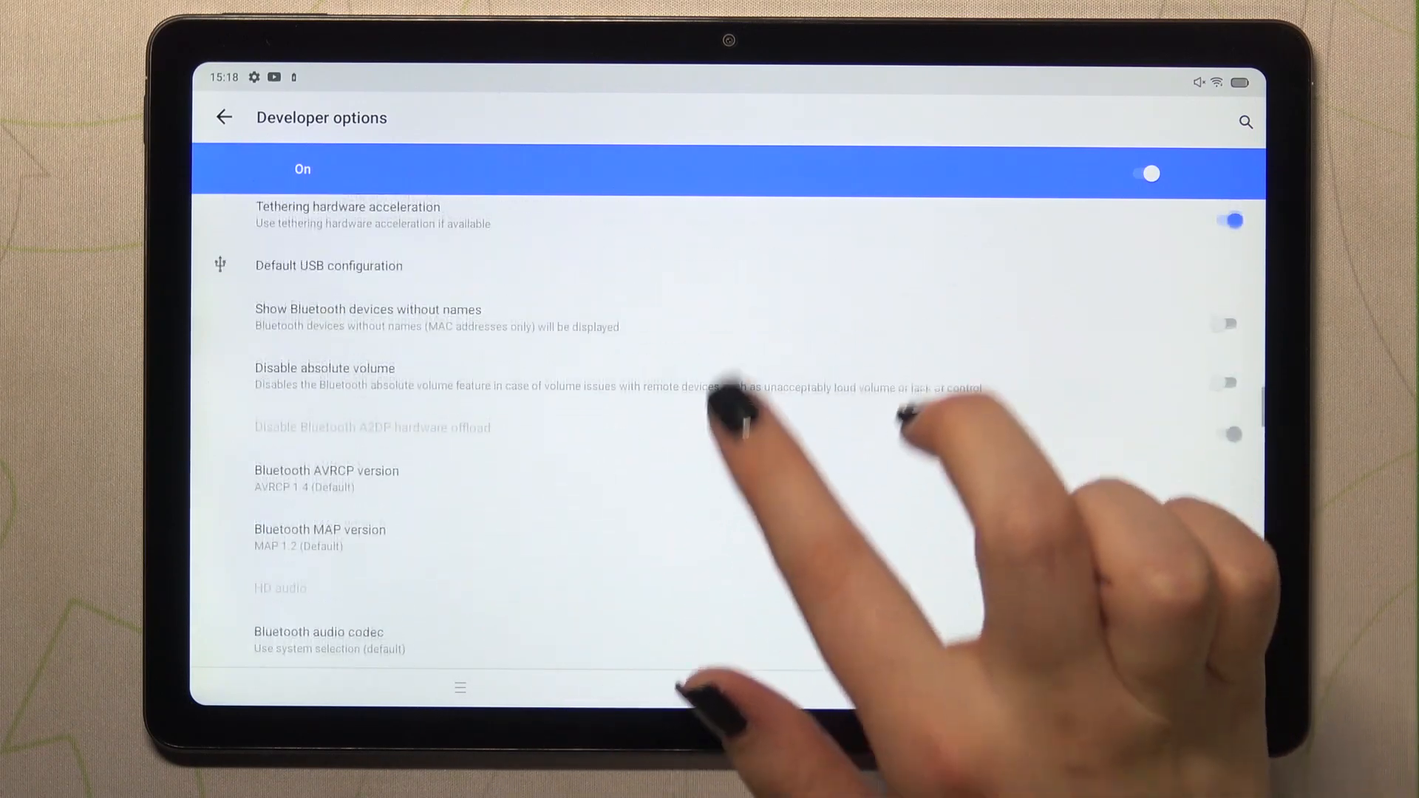
scroll(down, 3)
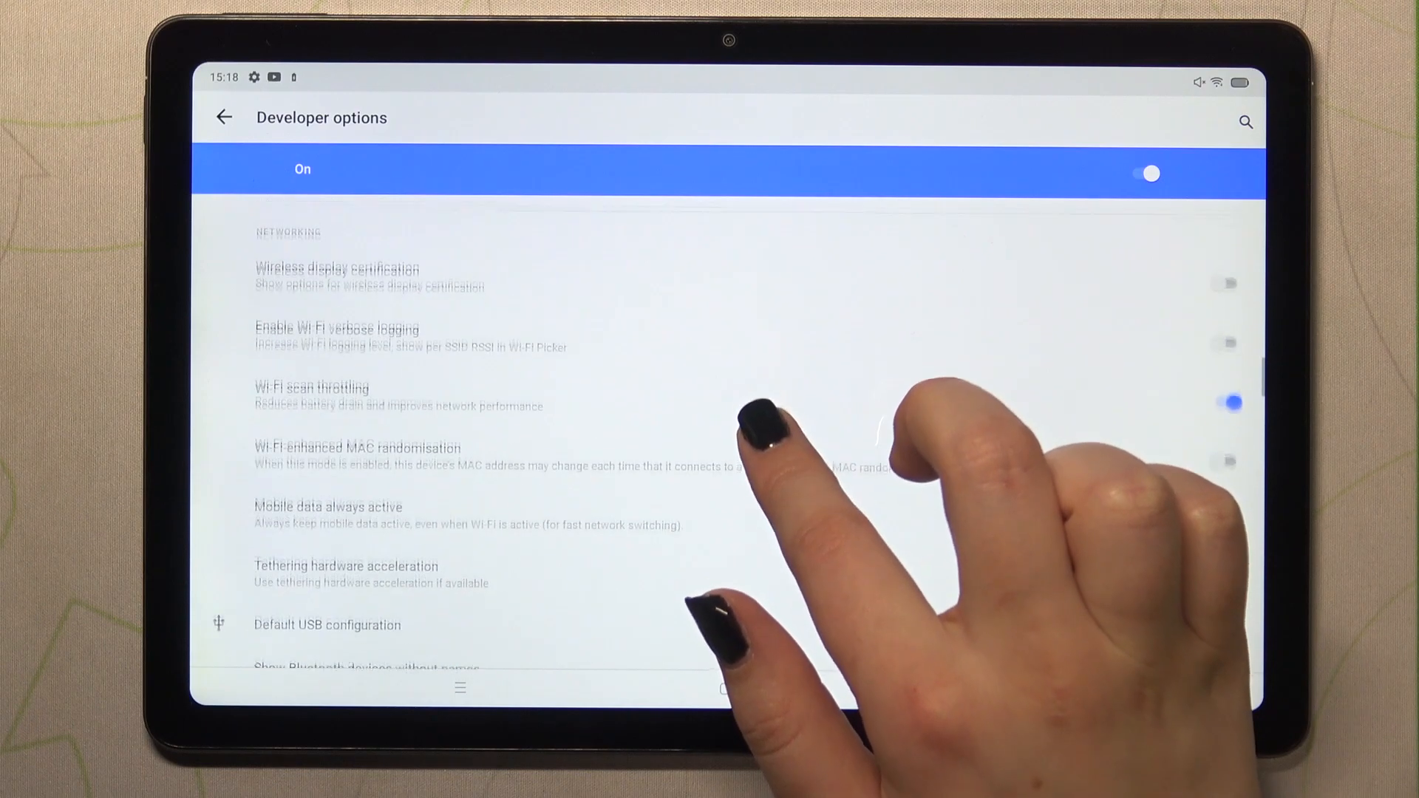
scroll(down, 3)
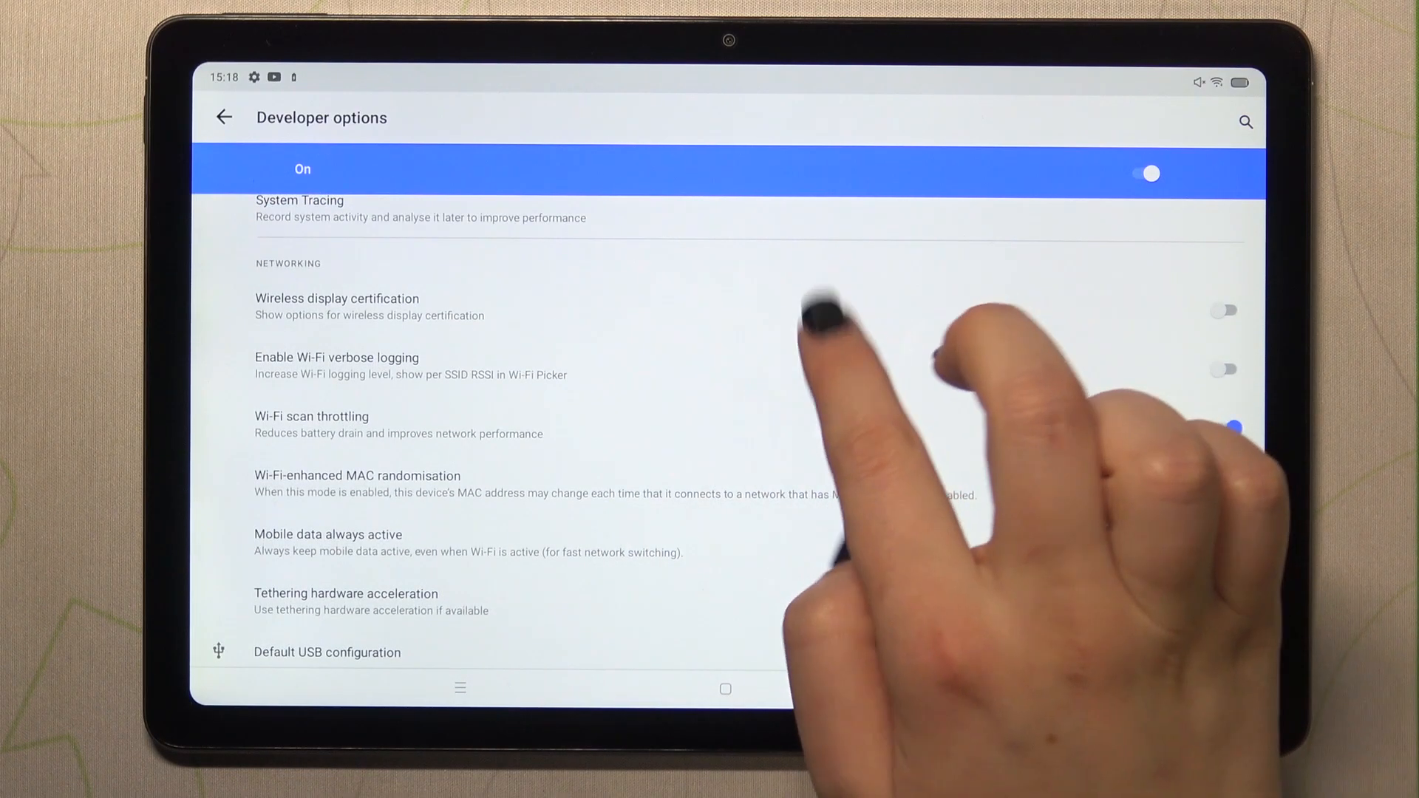
scroll(down, 3)
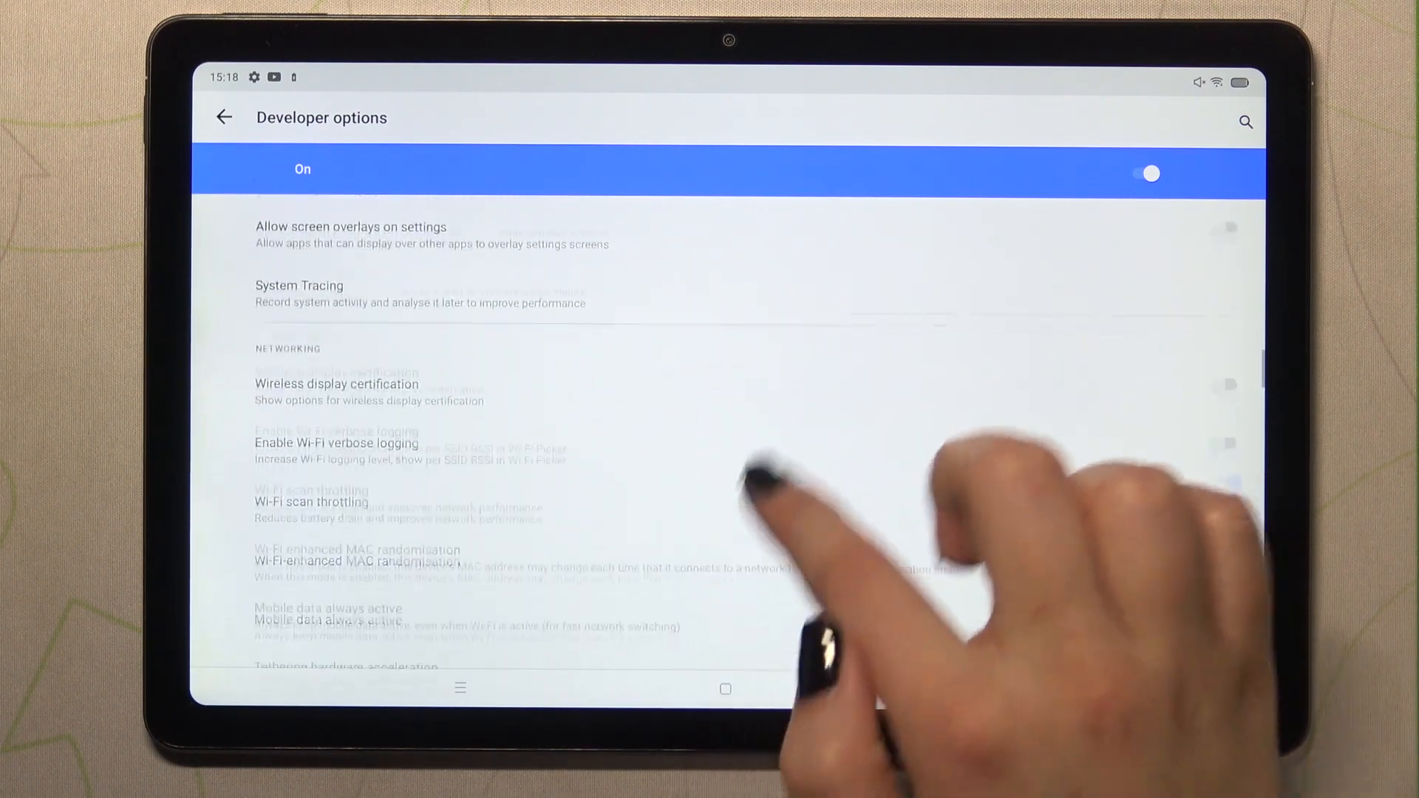
scroll(down, 3)
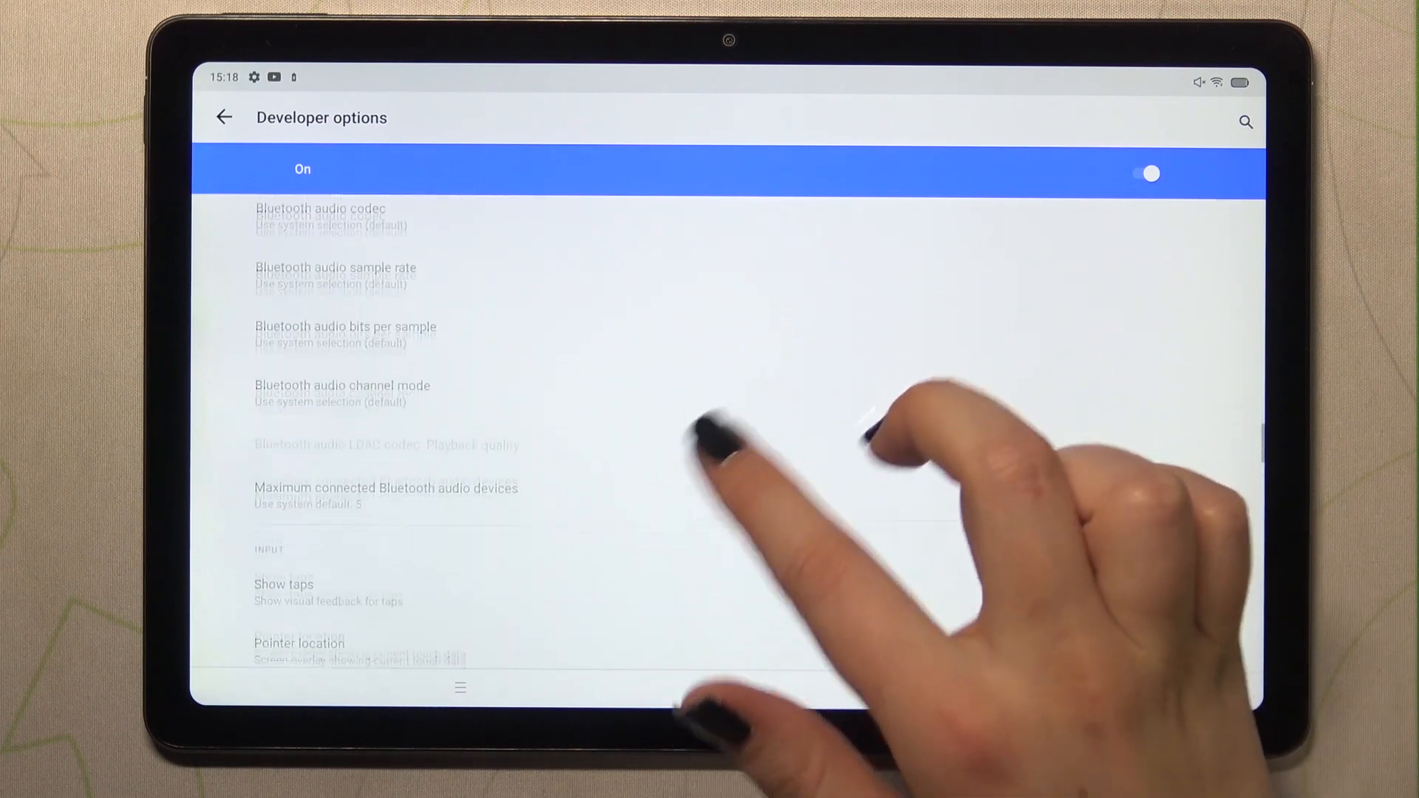
scroll(down, 3)
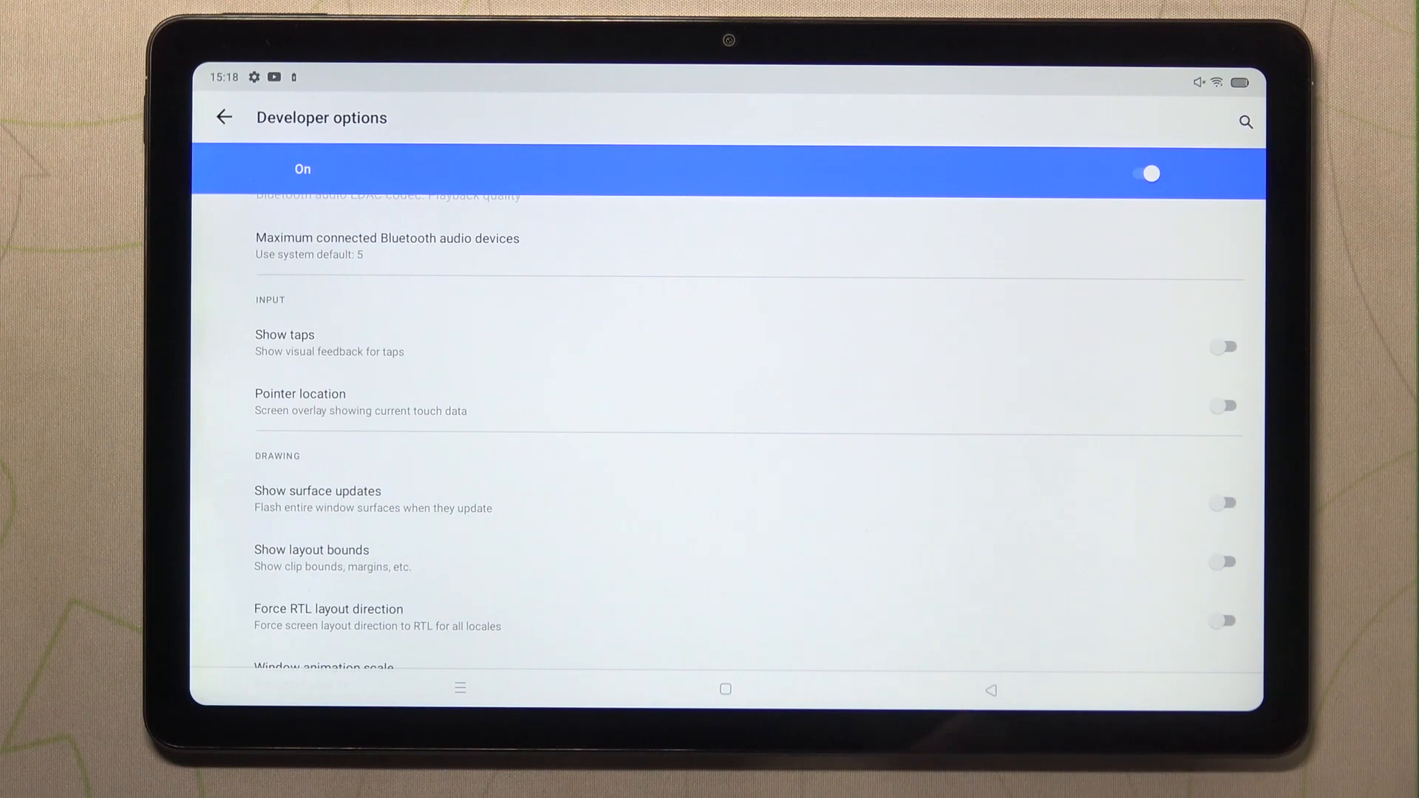
click(1227, 405)
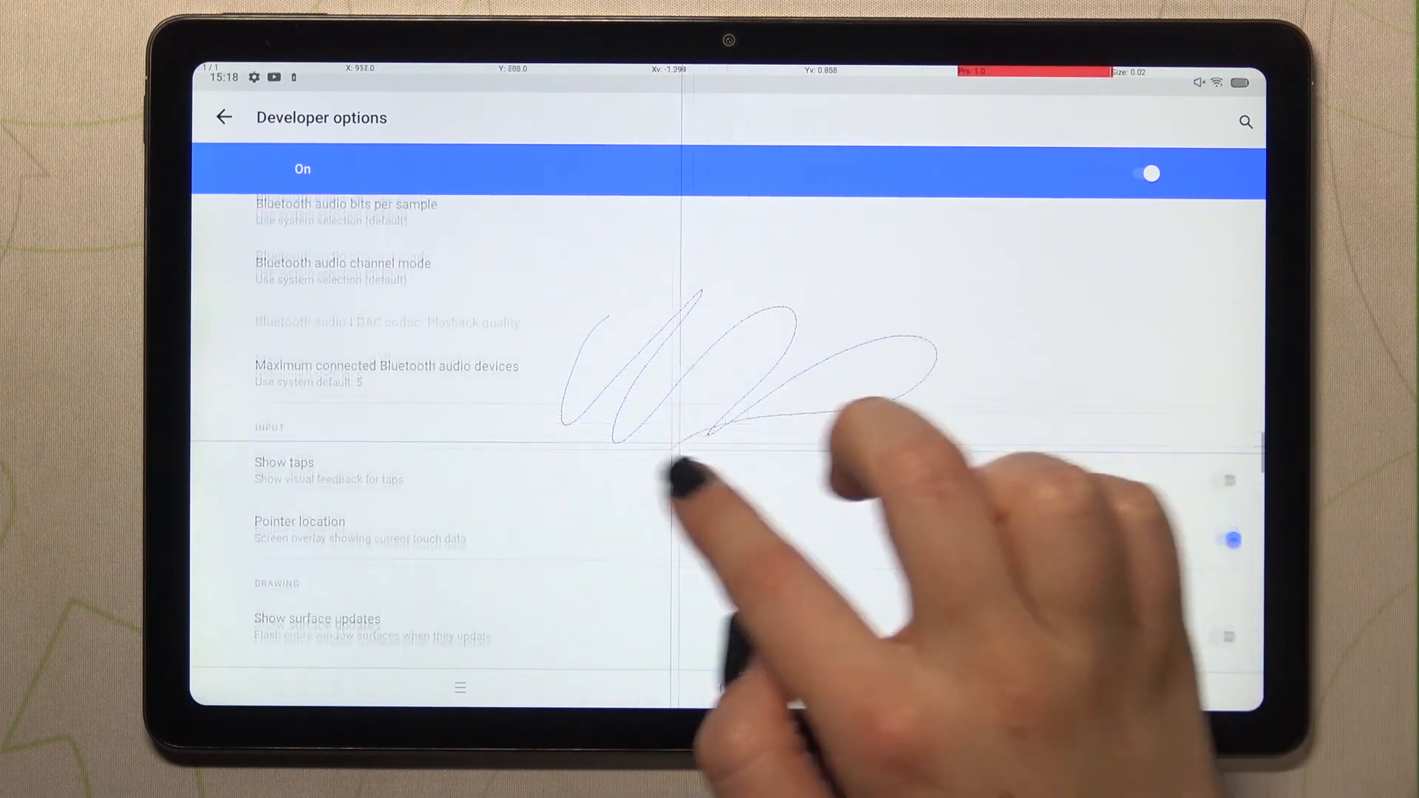
scroll(down, 3)
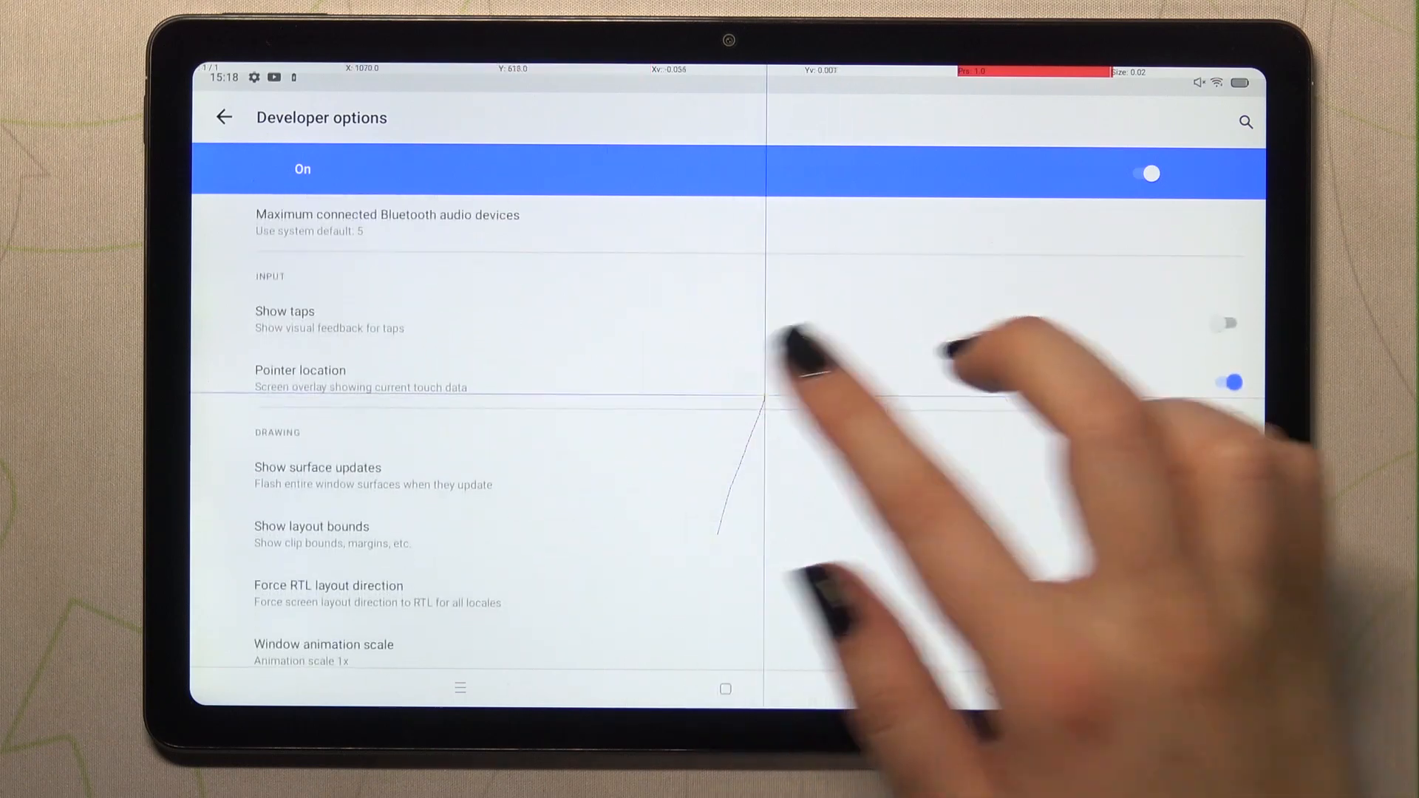
click(1228, 383)
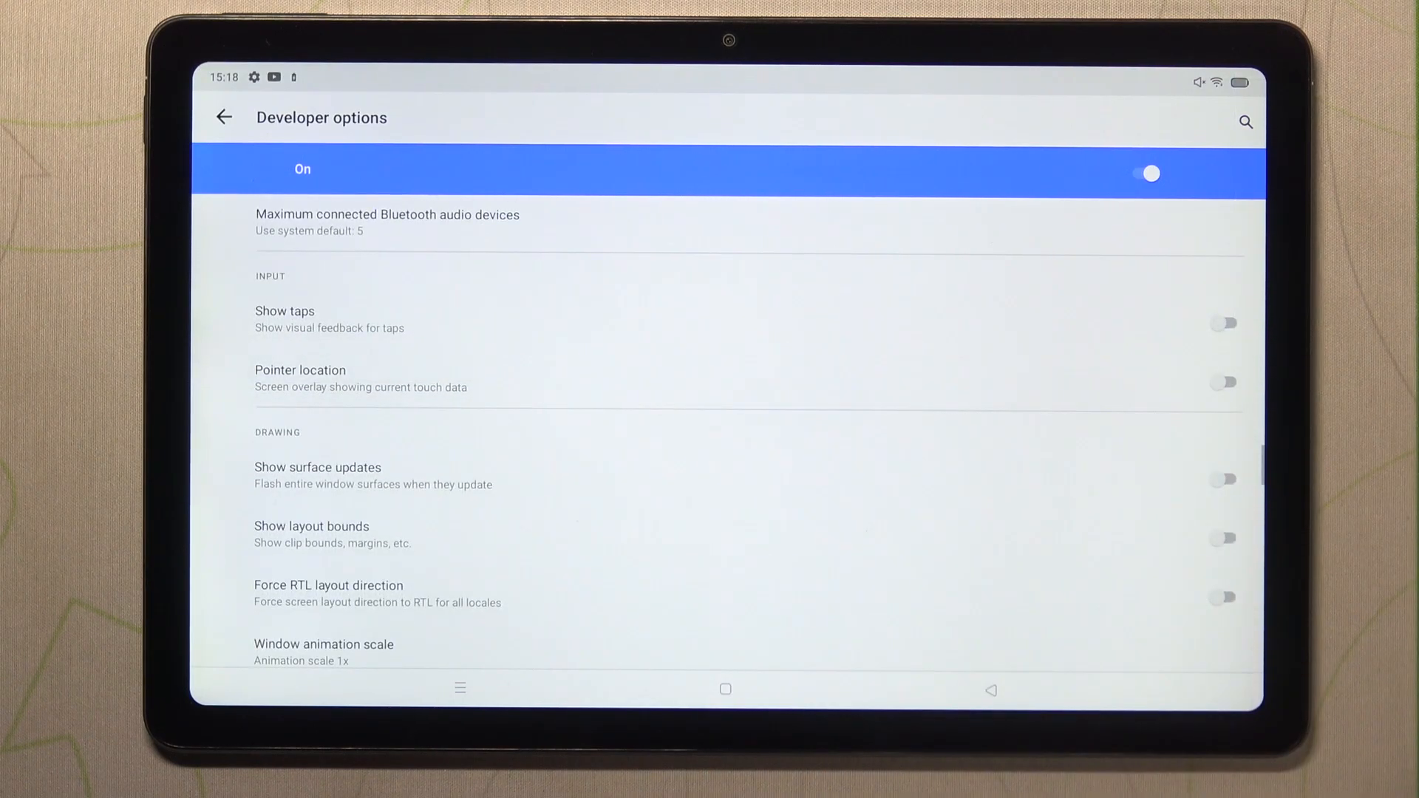
scroll(down, 3)
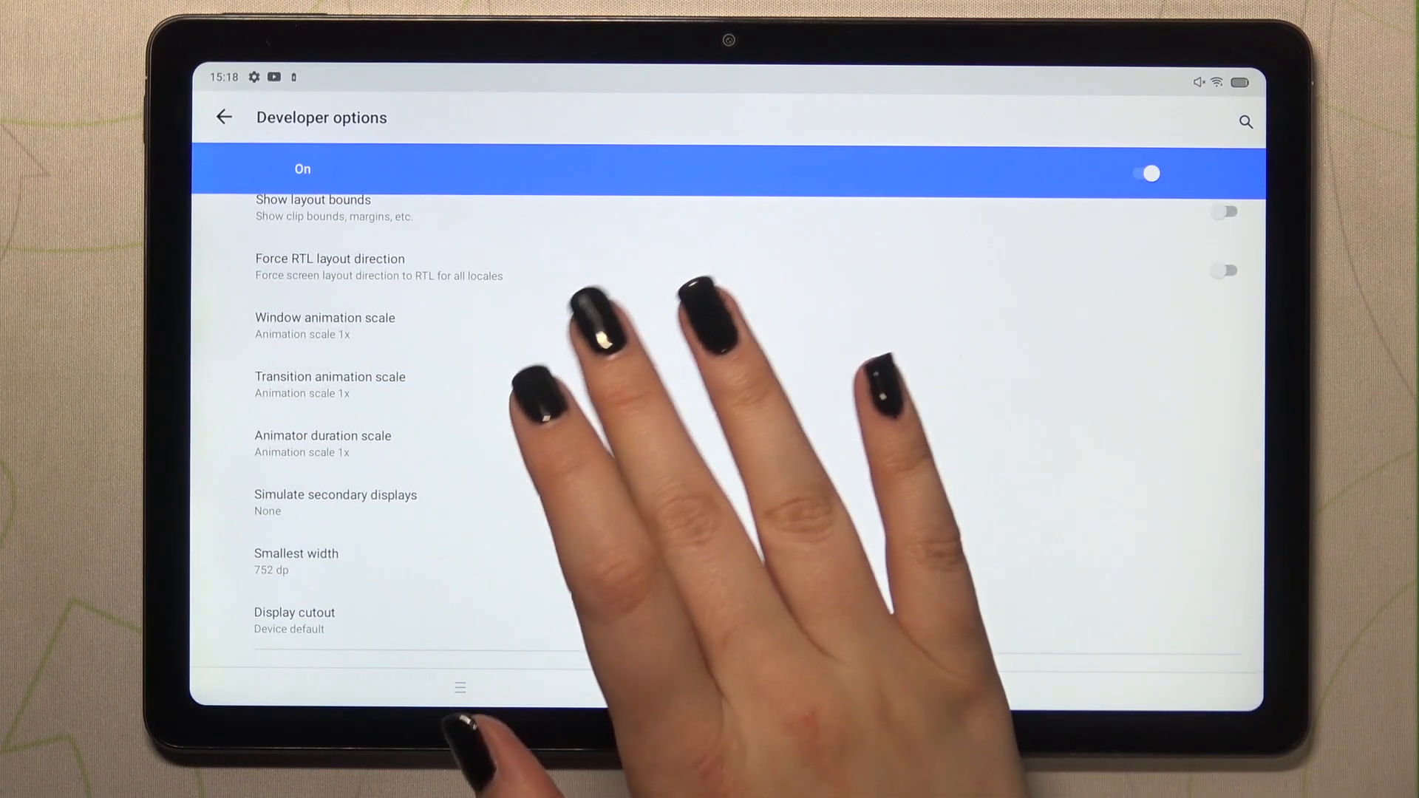
click(324, 324)
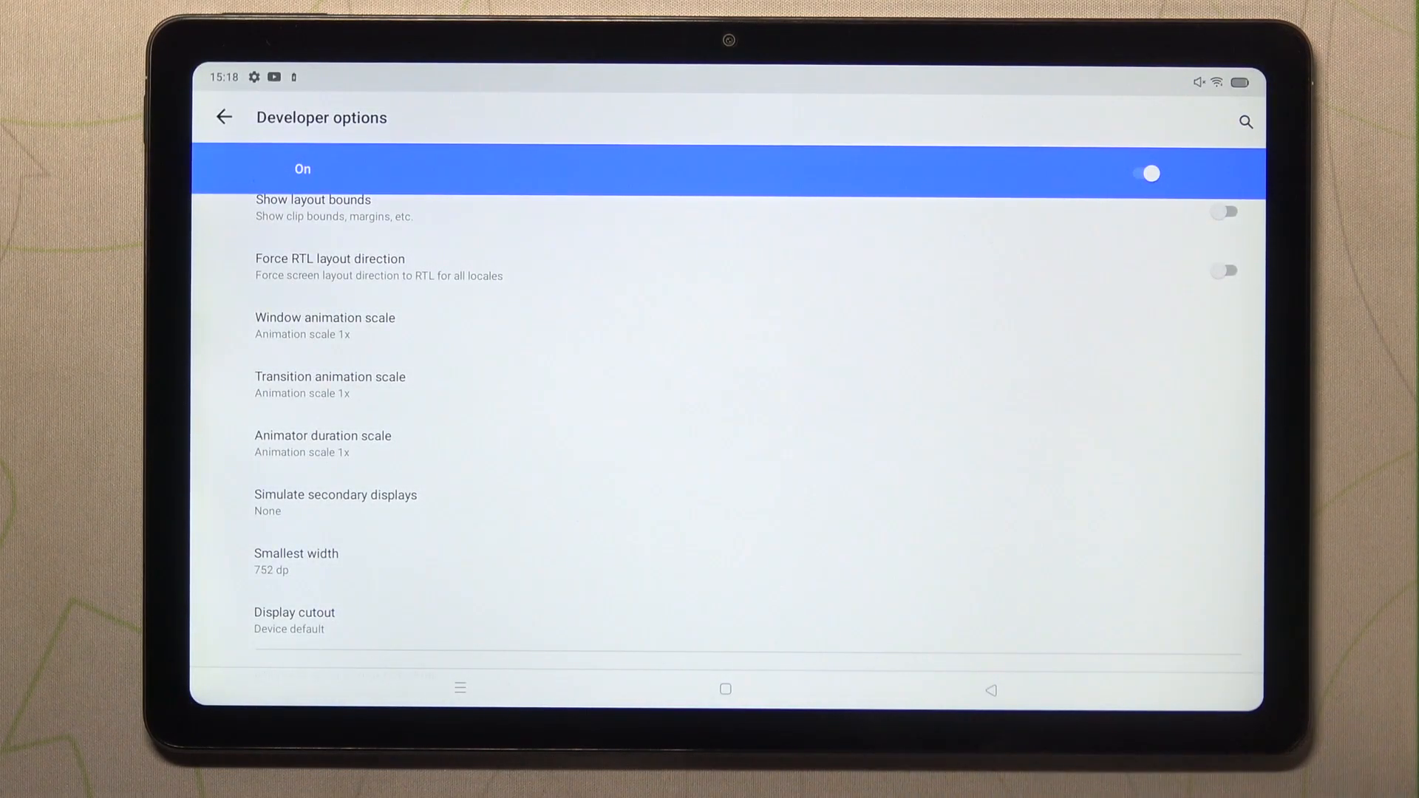
- Turn the Developer options master toggle off, review the greyed-out list, and return to System
click(1151, 173)
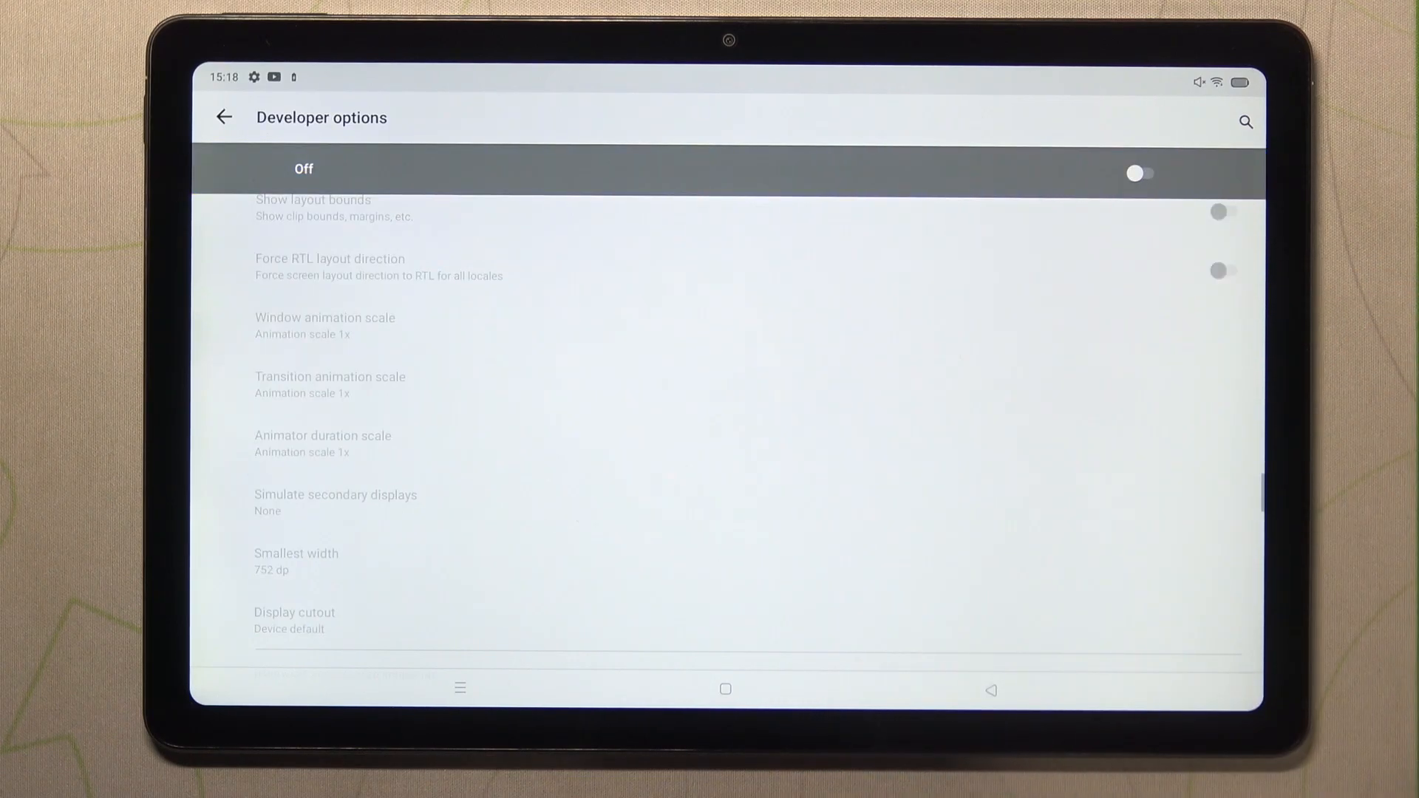
scroll(down, 3)
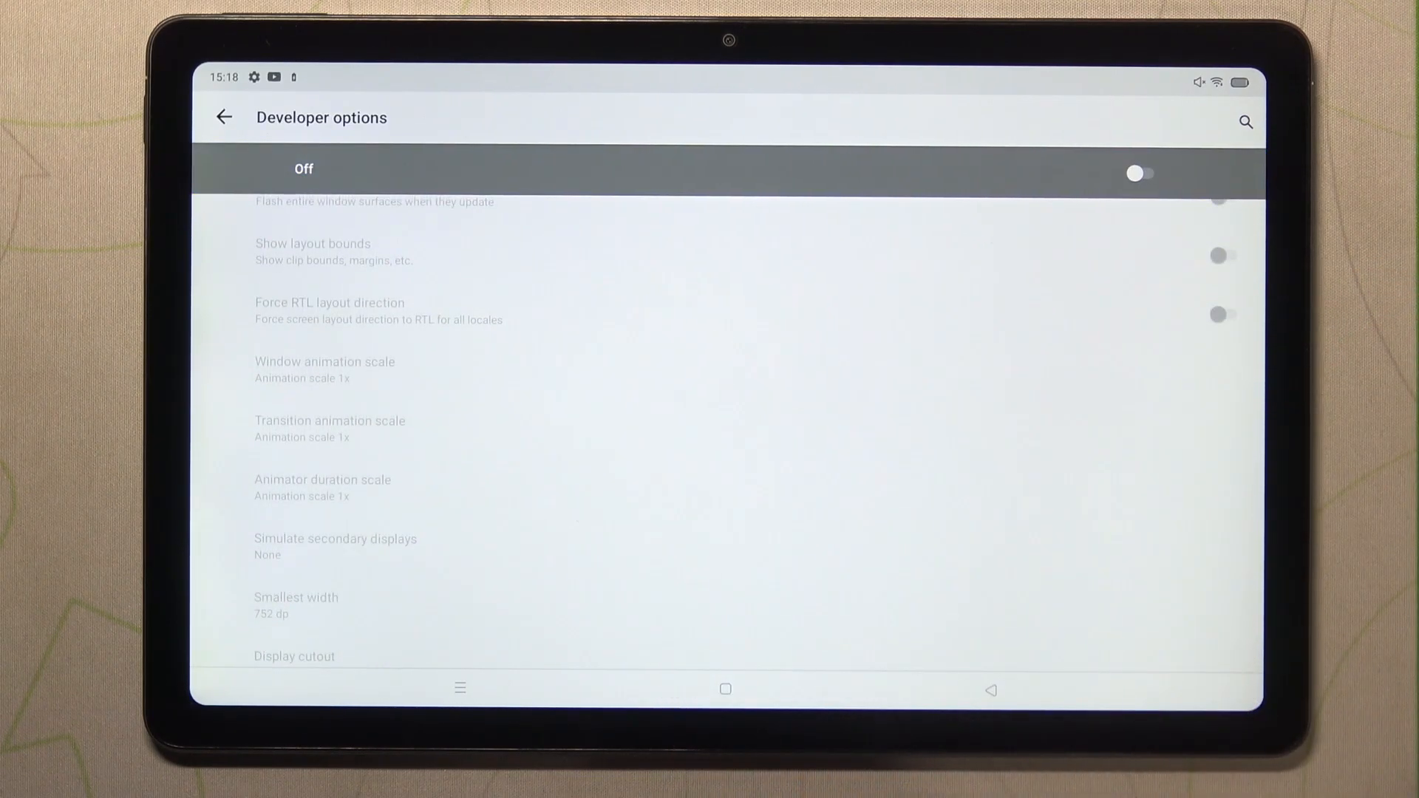
scroll(down, 3)
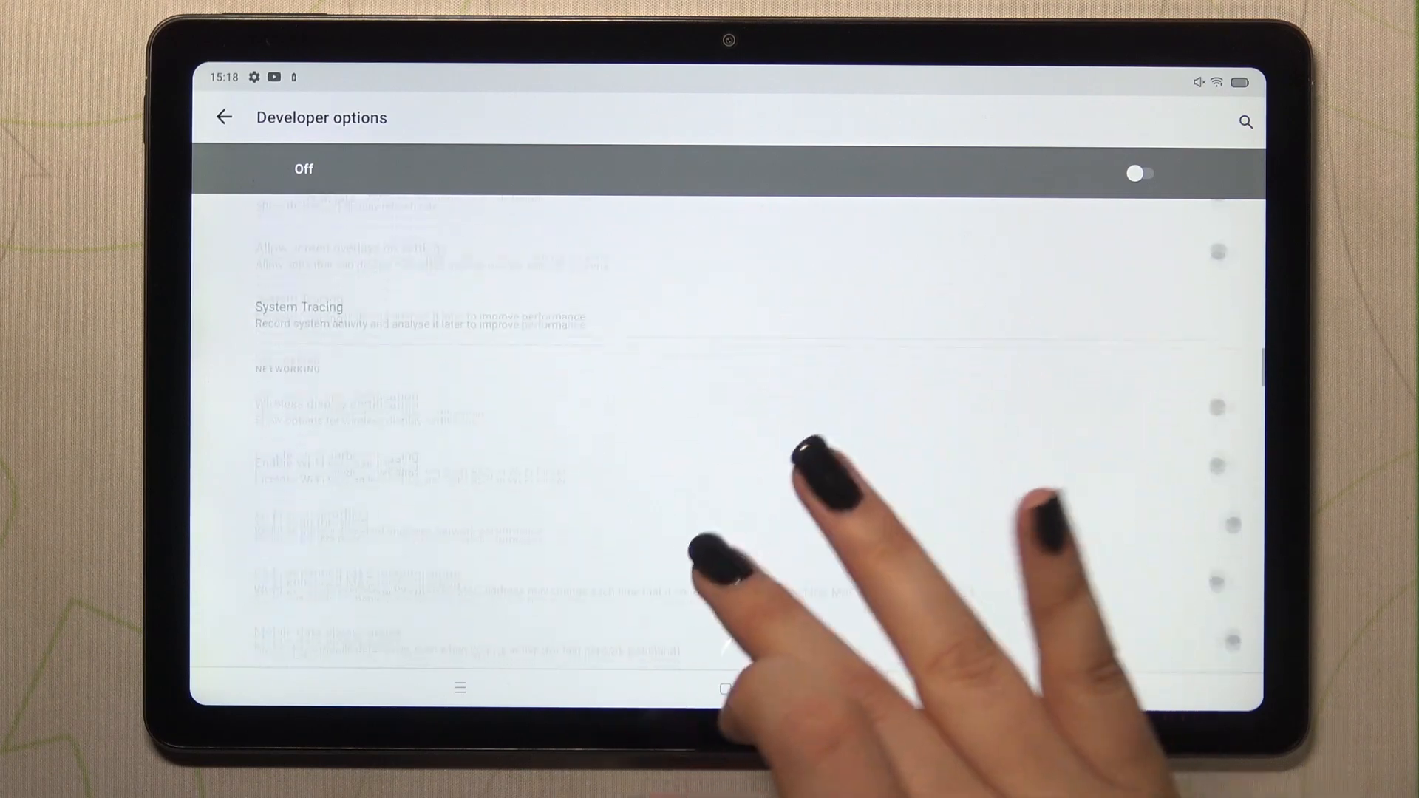
scroll(down, 3)
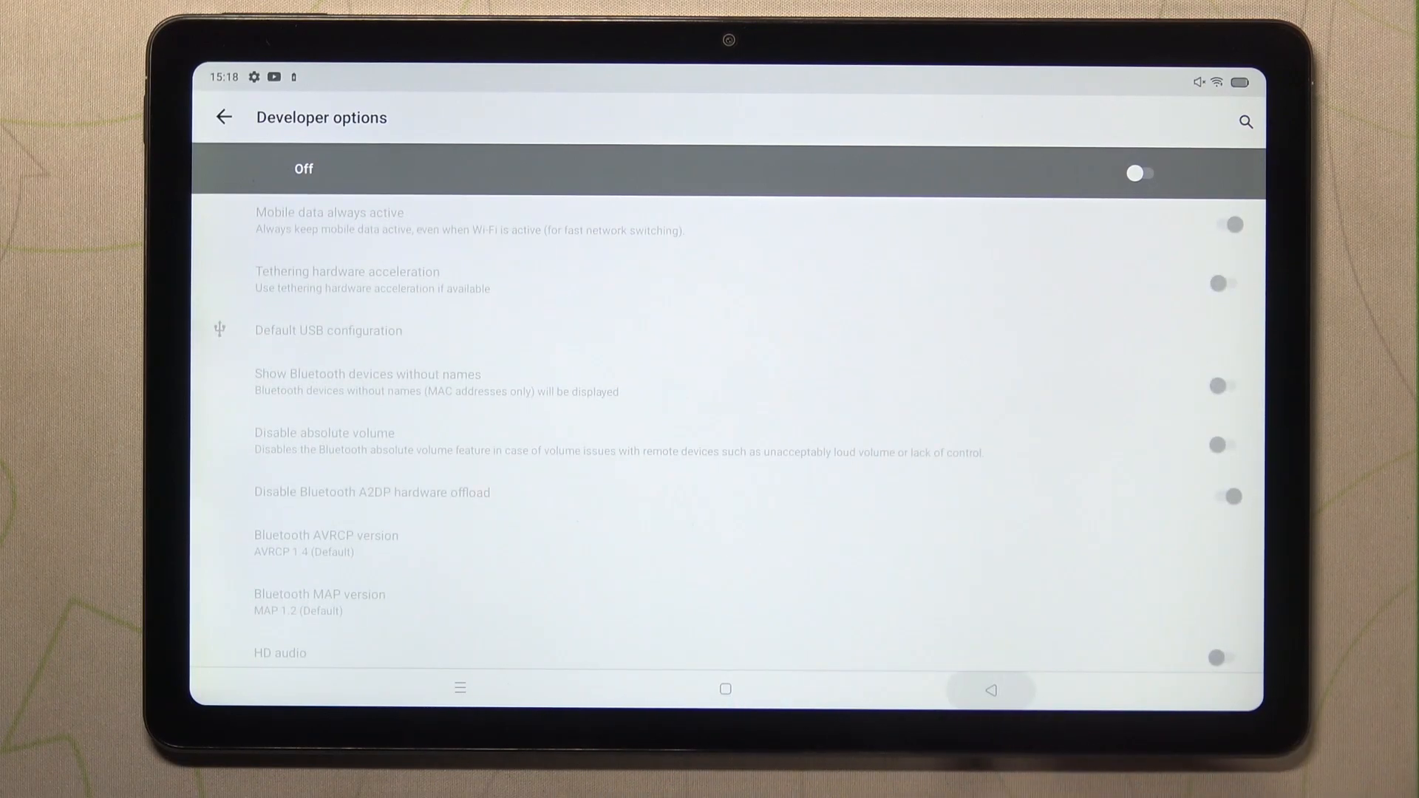
click(222, 117)
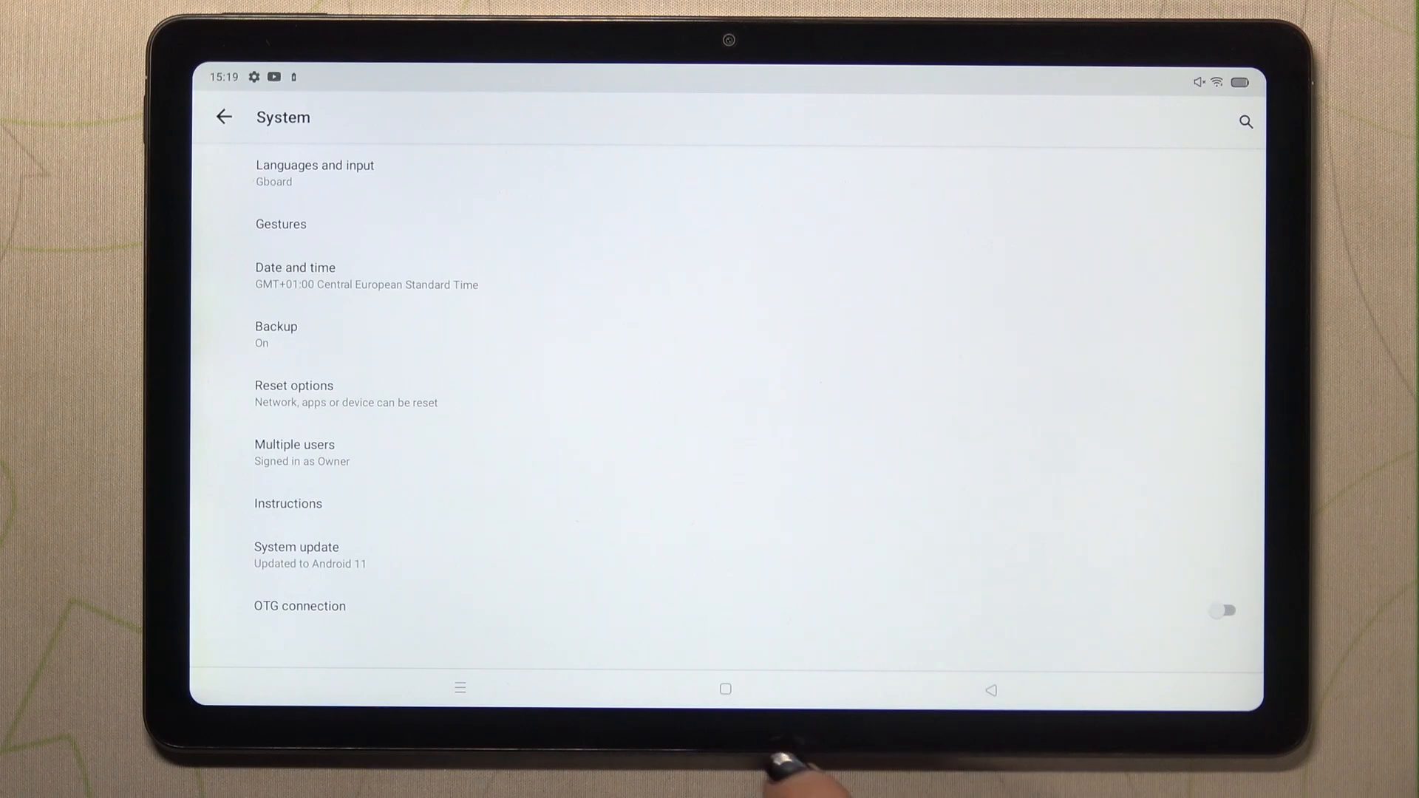
- Verify Developer options is gone from System and return to the home screen
click(726, 688)
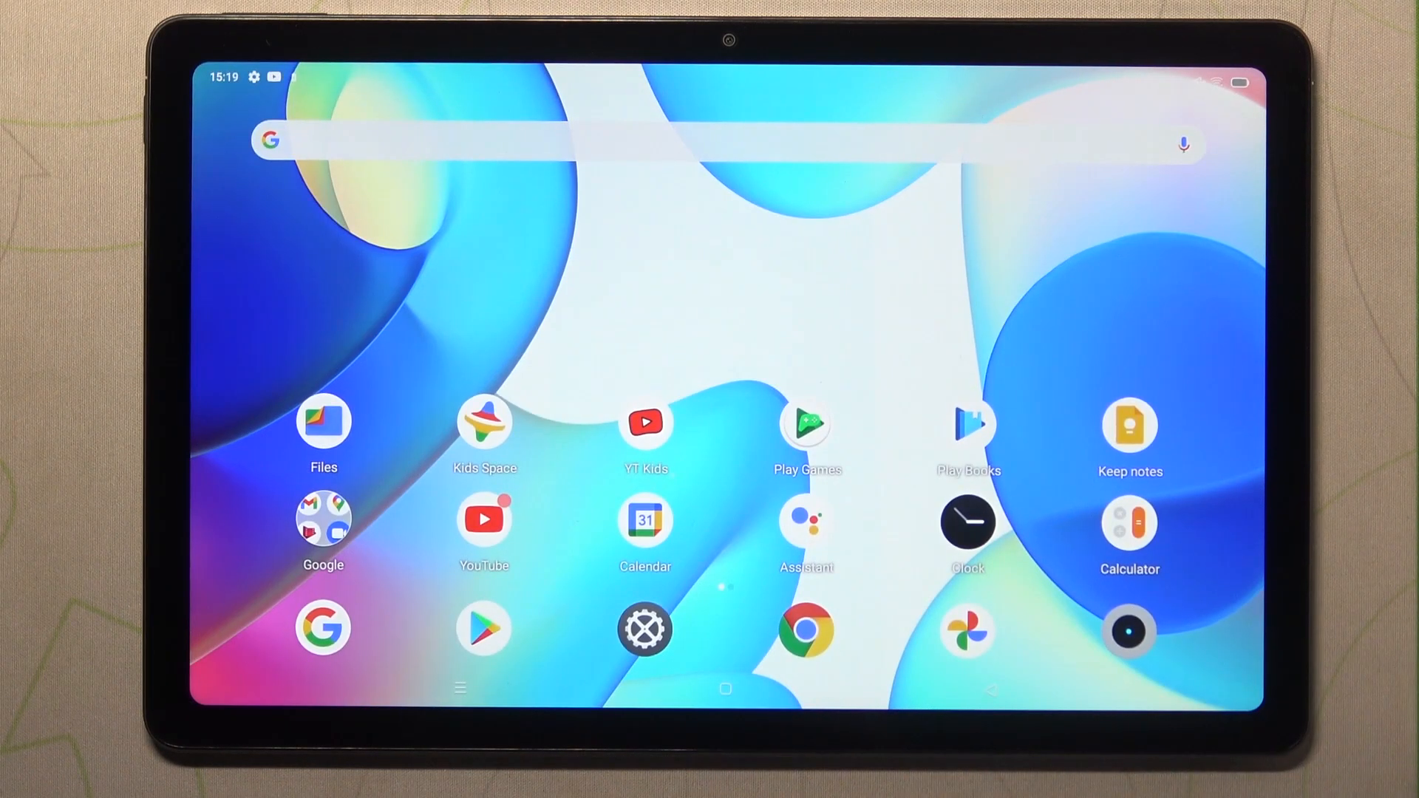